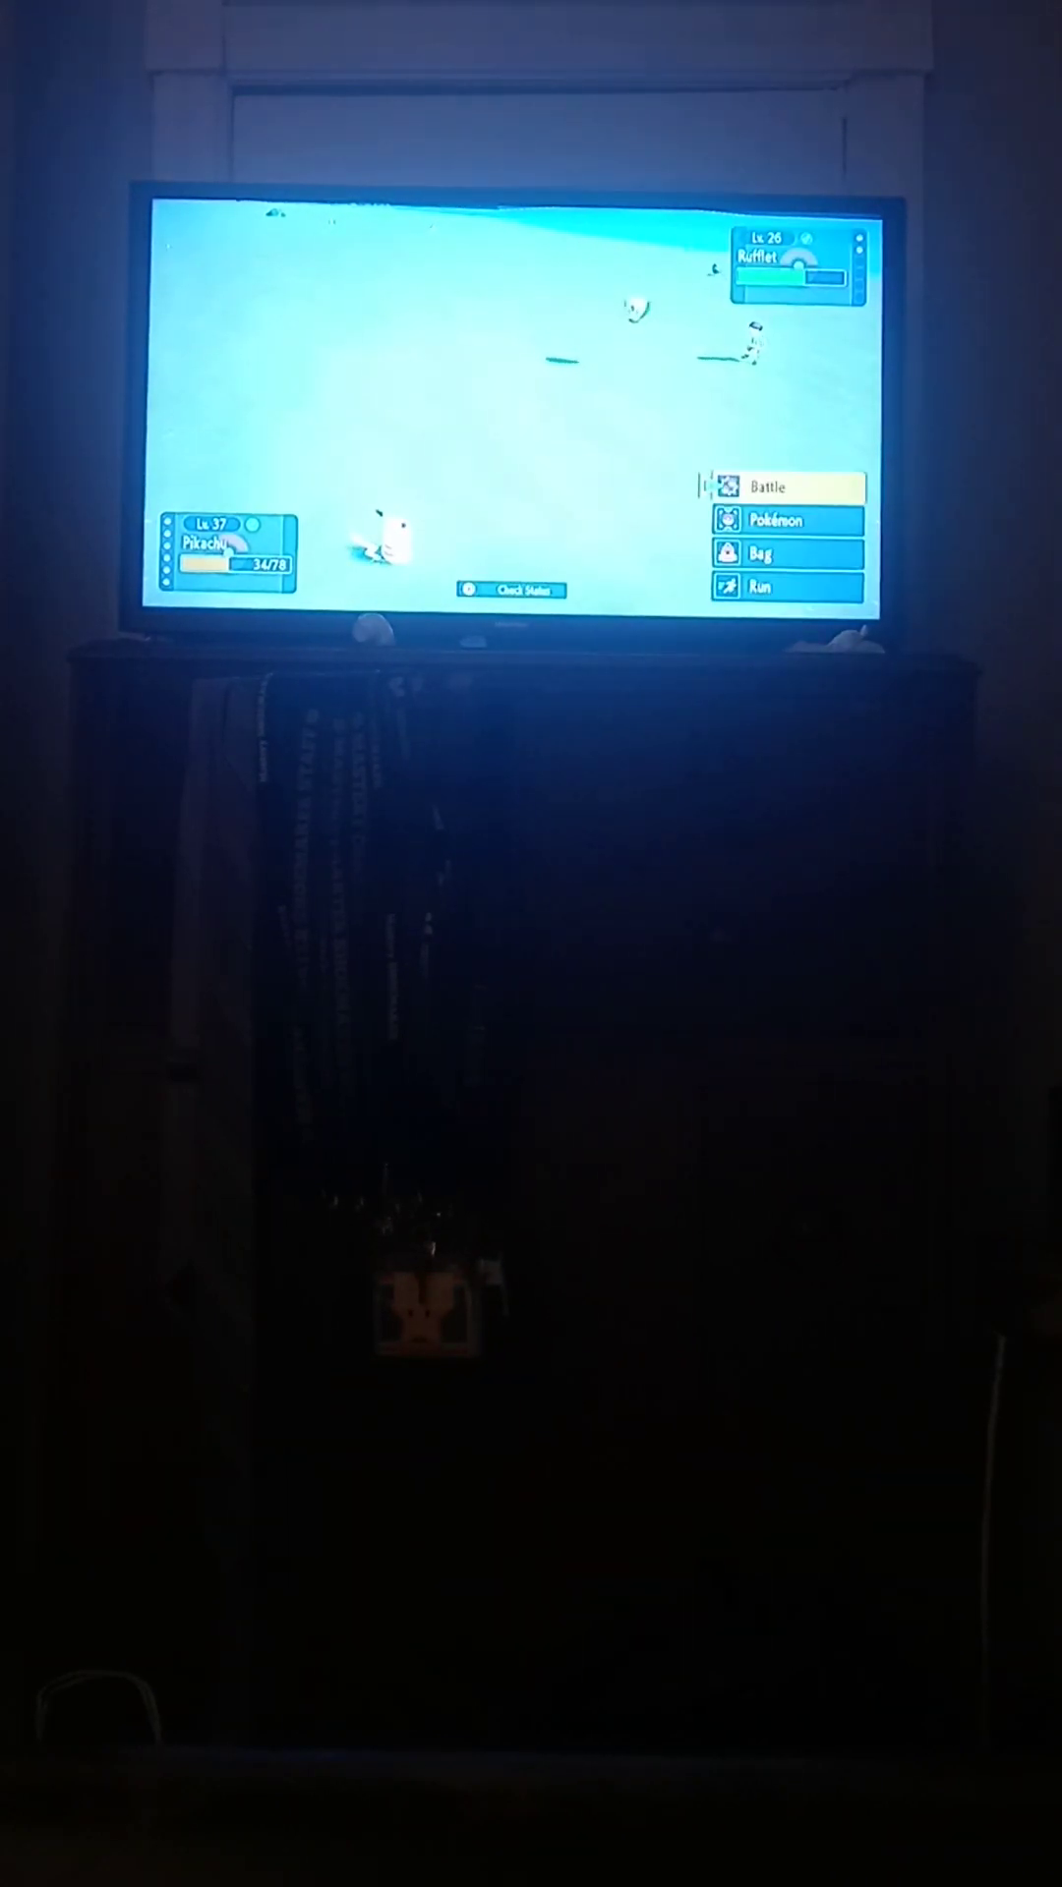
Step: Choose Fight in the battle menu to show Pikachu's moves against the wild Rufflet
{"action": "left_click", "coordinate": [784, 487]}
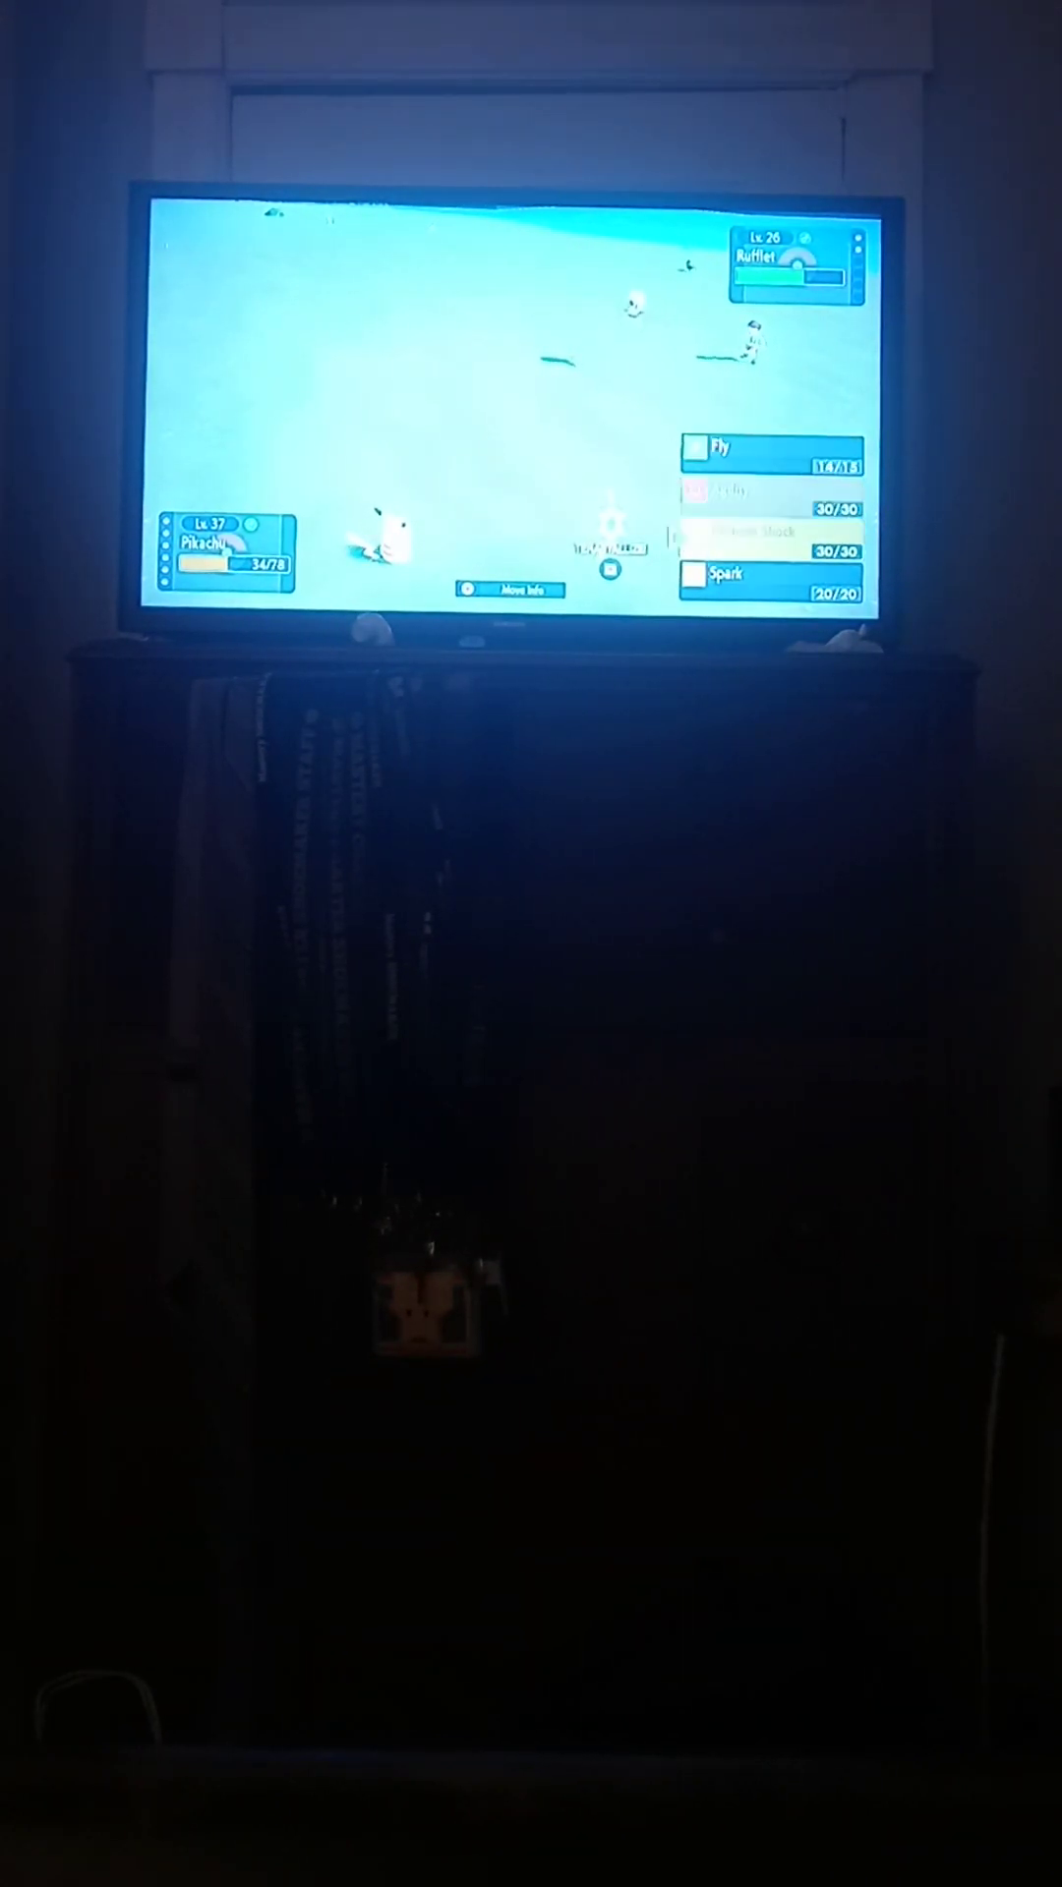